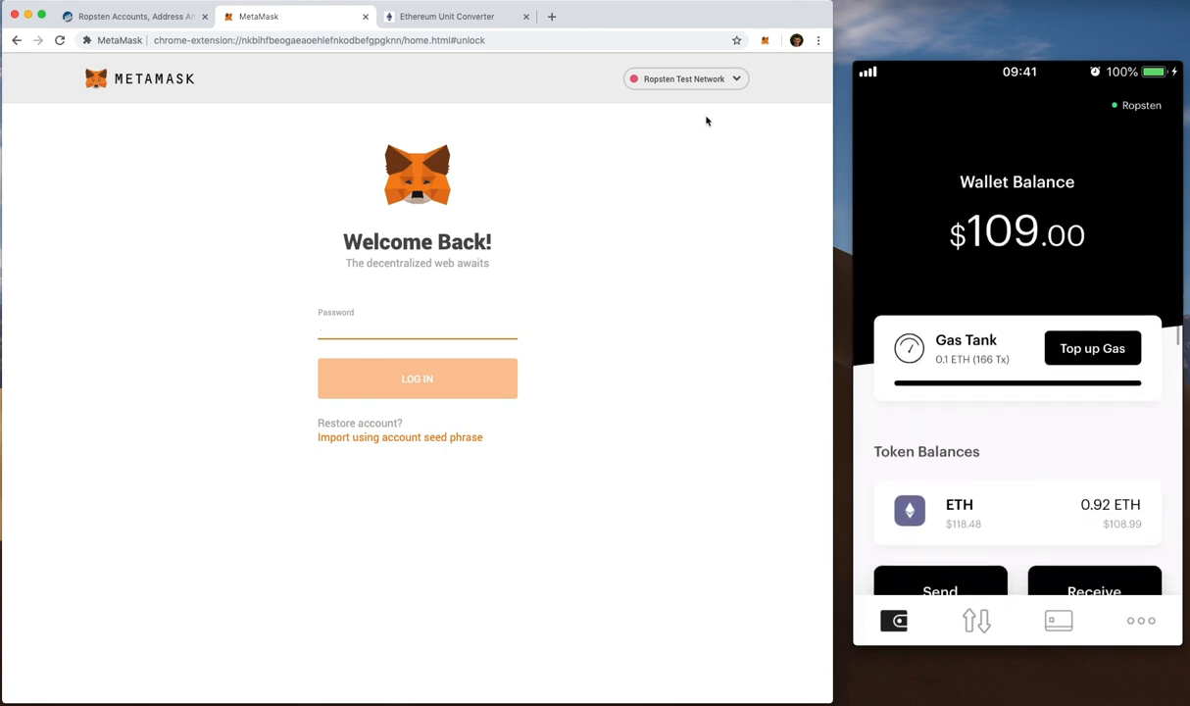
# Bring up MetaMask's restore-from-seed-phrase form from the unlock screen.
pyautogui.scroll(-3)
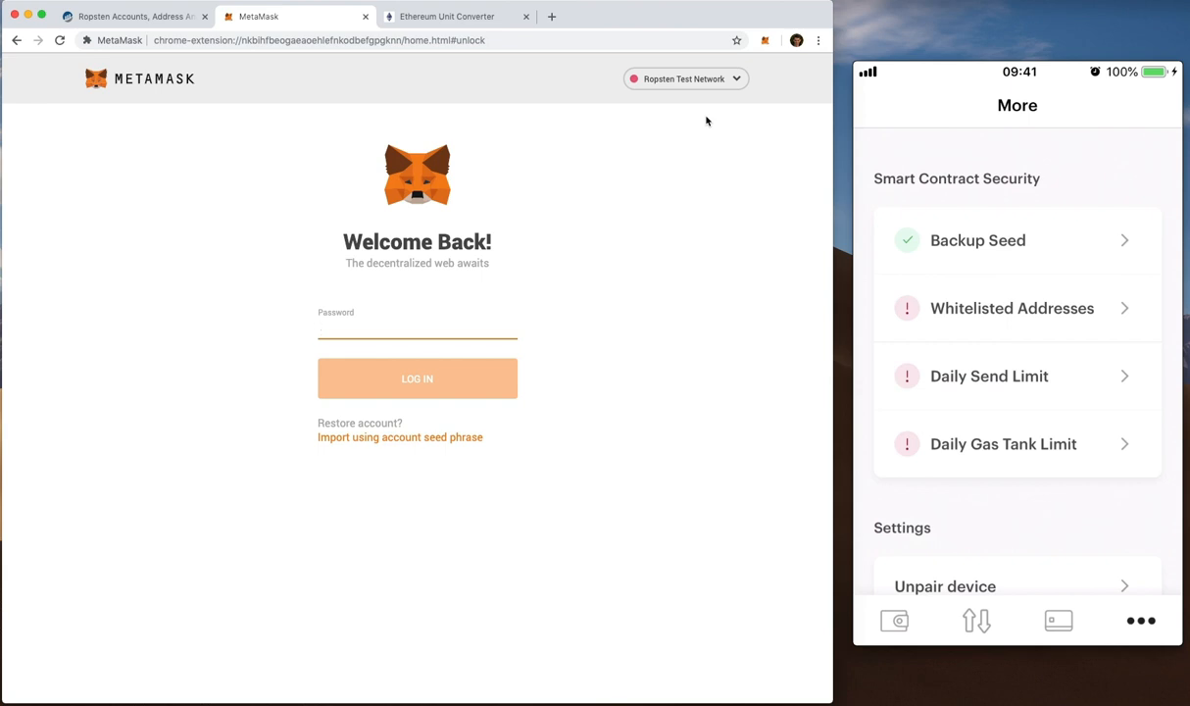
pyautogui.click(400, 438)
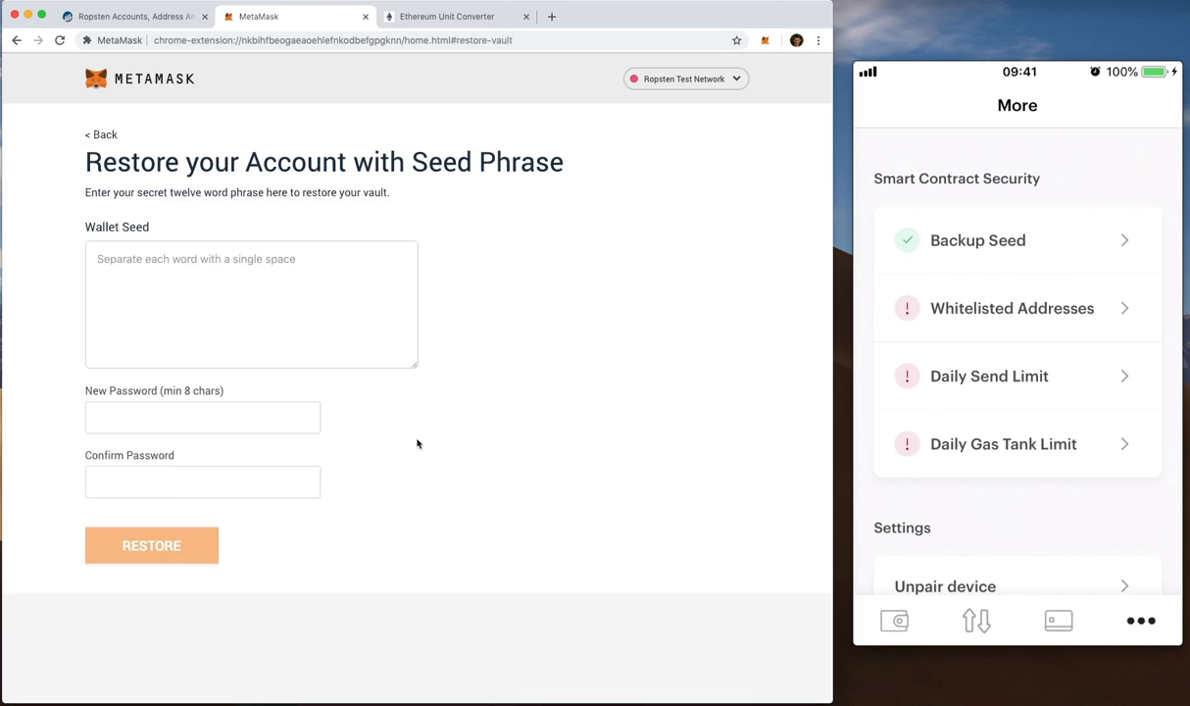
# Enter the wallet seed and a new password to restore the account holding 0.1 ETH.
pyautogui.click(251, 304)
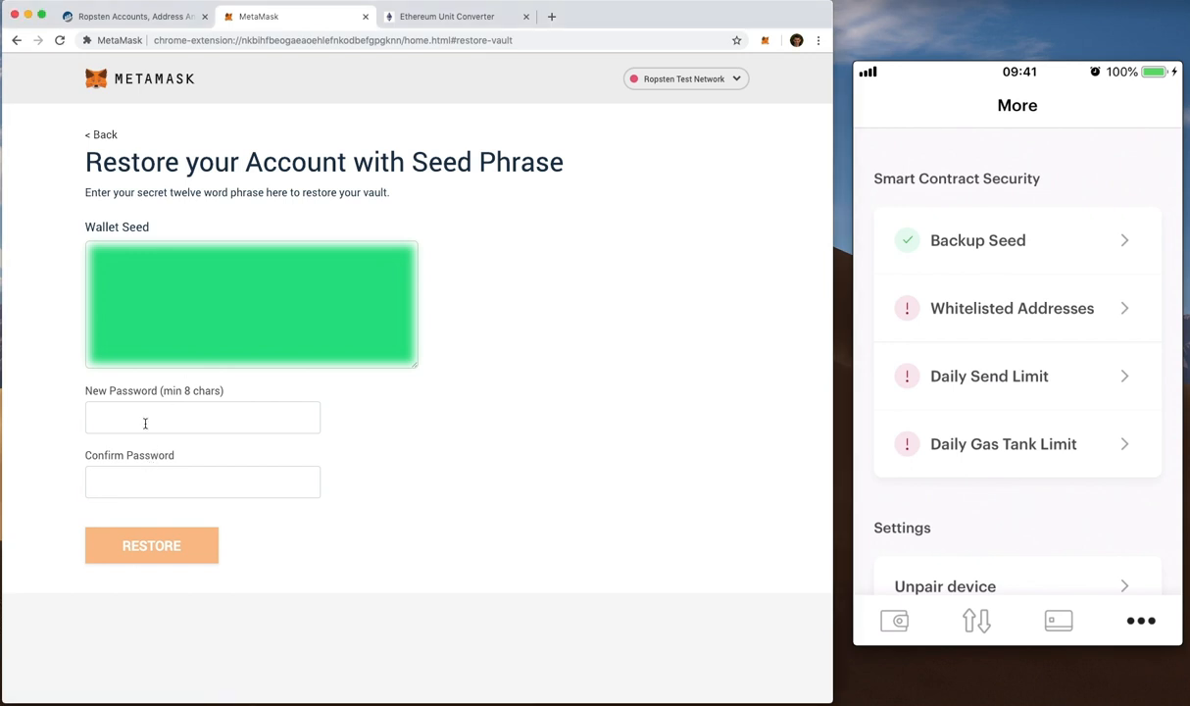
pyautogui.click(151, 545)
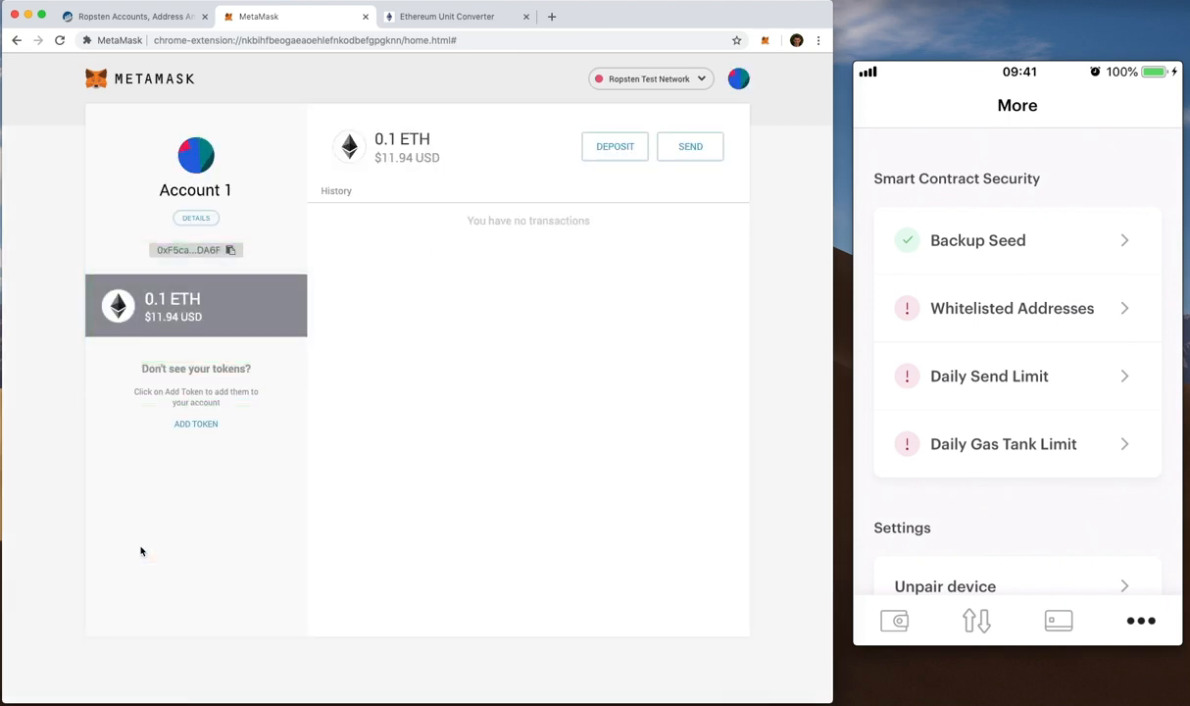
# View the account details, rename it TokenCard #1 and jump to it on Etherscan.
pyautogui.click(197, 218)
pyautogui.write('TokenCard #1')
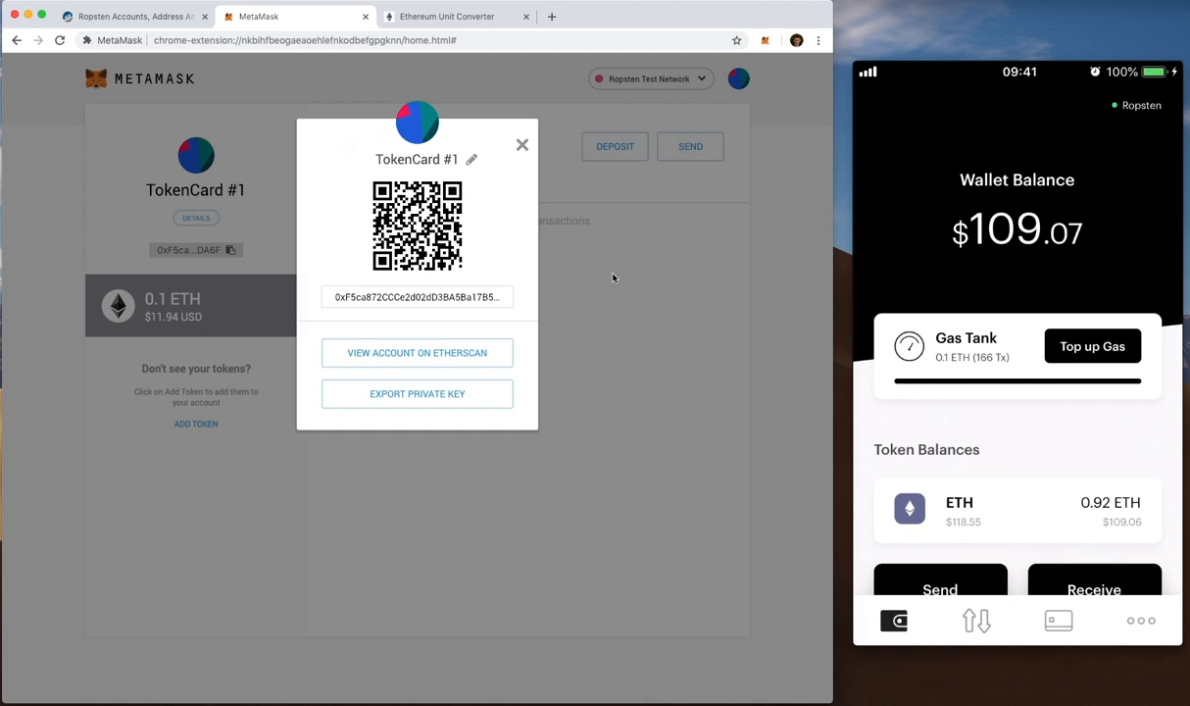
pyautogui.click(416, 353)
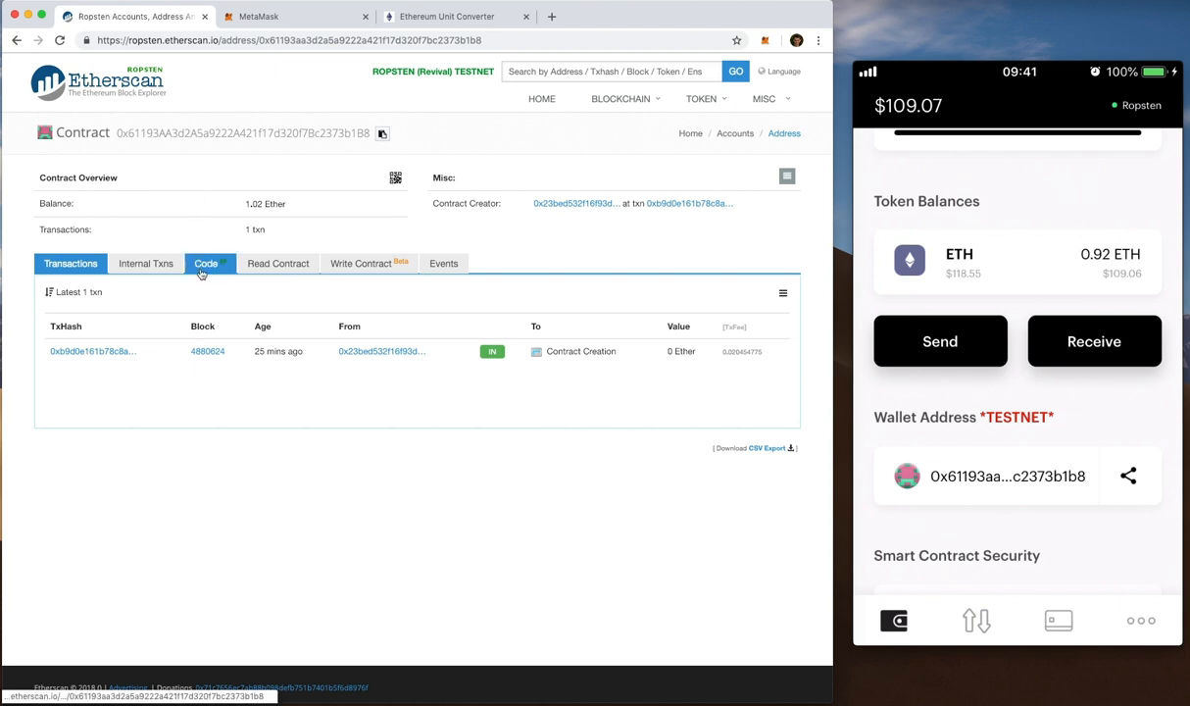
# Go to the TokenCard wallet contract's Write Contract functions on Ropsten Etherscan.
pyautogui.click(361, 262)
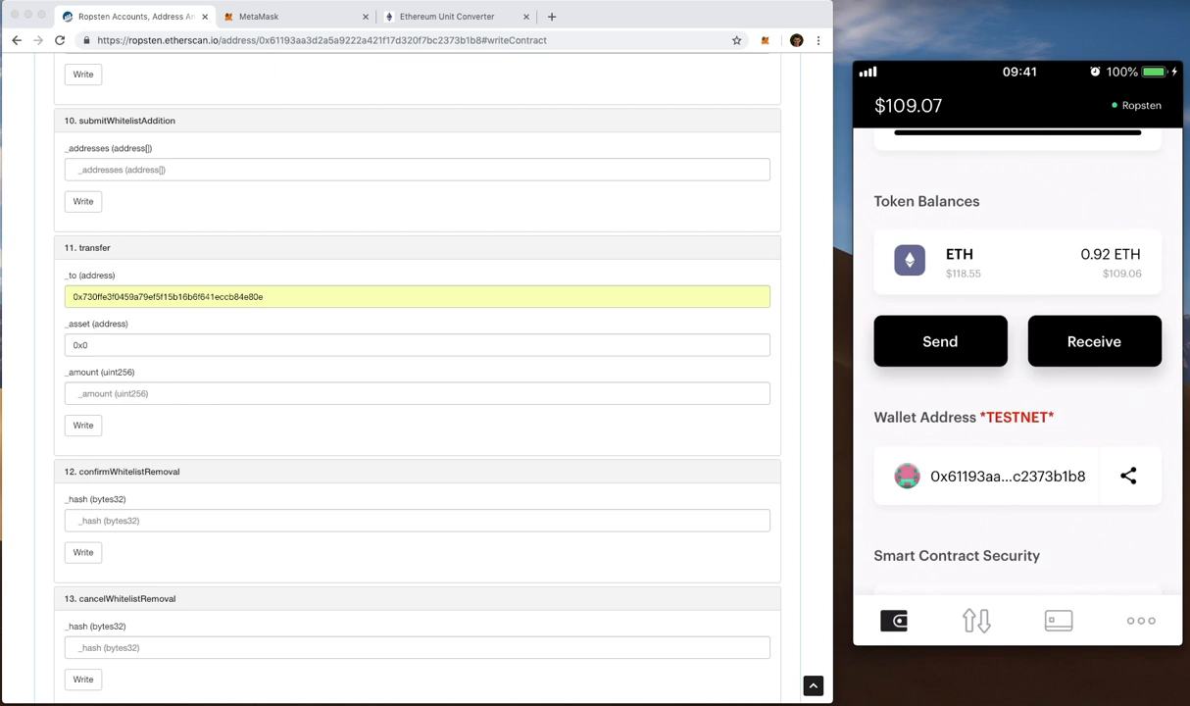
# Submit the transfer of ETH (asset 0x0, wei amount), confirm in MetaMask and view the pending transaction.
pyautogui.click(82, 424)
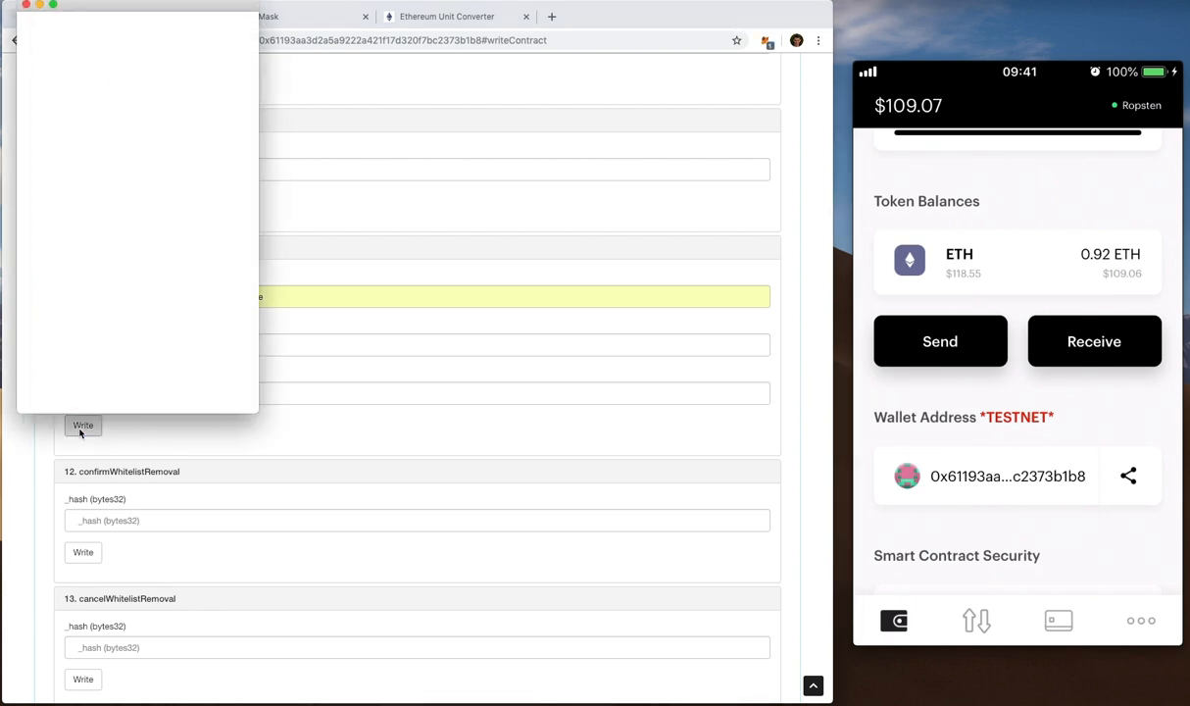
pyautogui.click(82, 423)
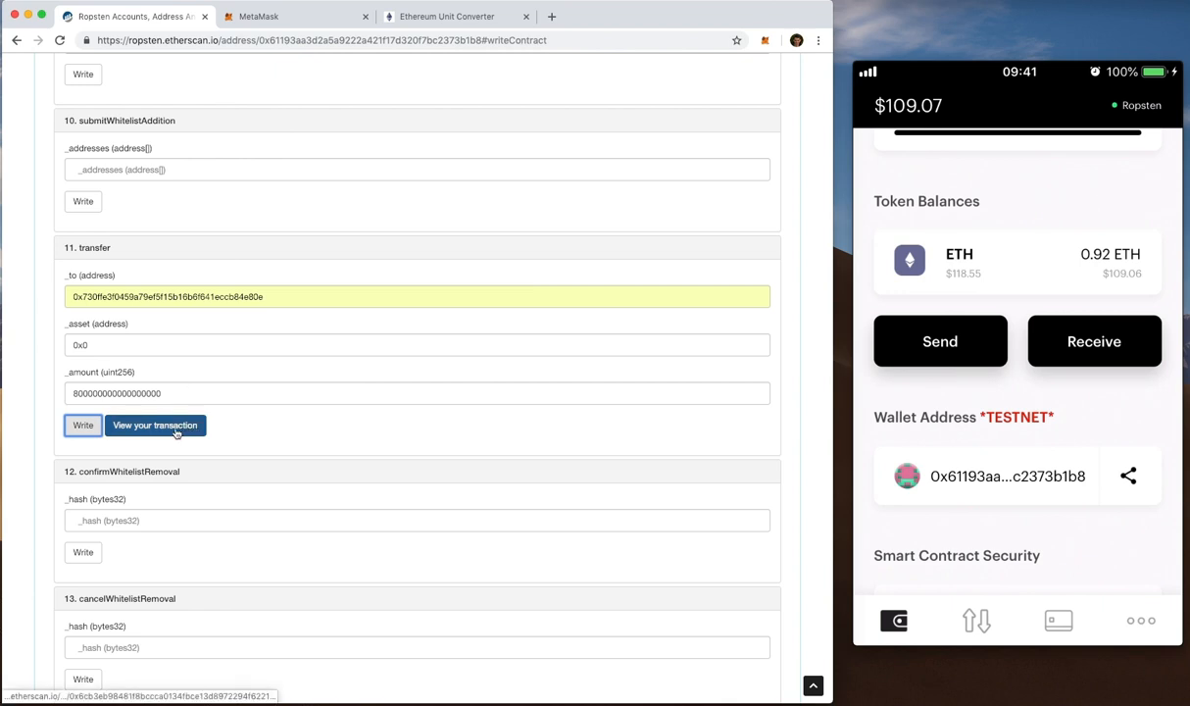
pyautogui.click(155, 424)
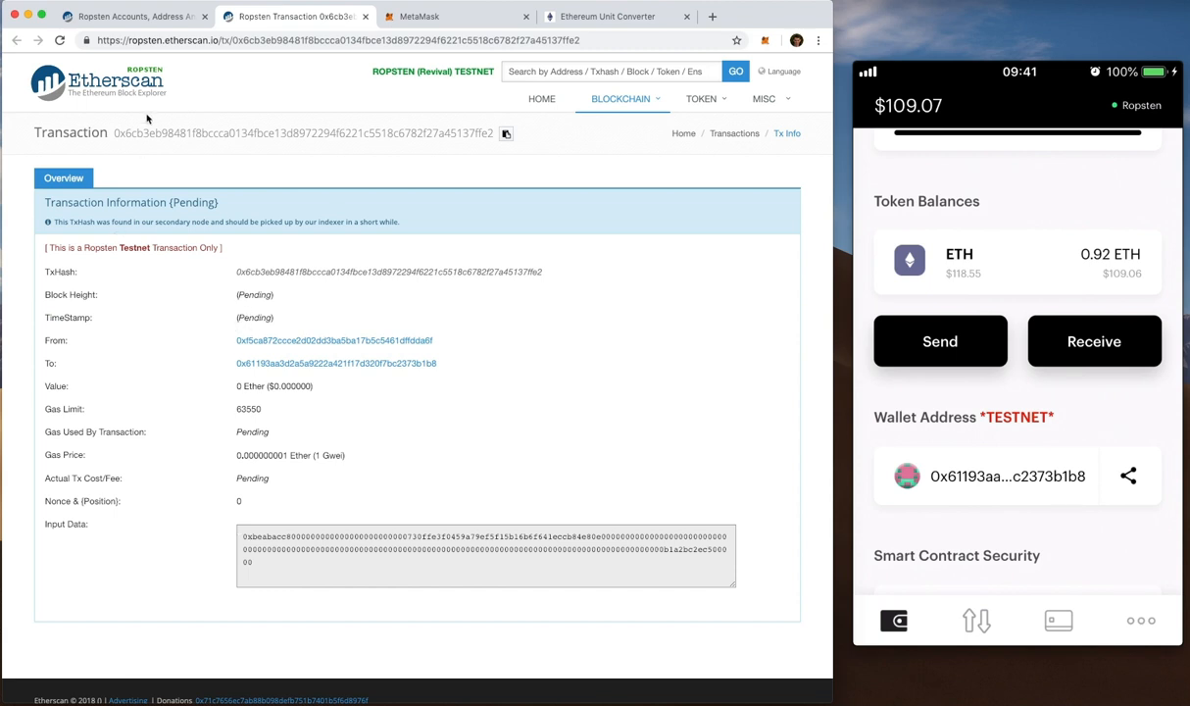
# Return to the wallet contract page, now holding 0.12 Ether, and its Write Contract functions.
pyautogui.click(337, 363)
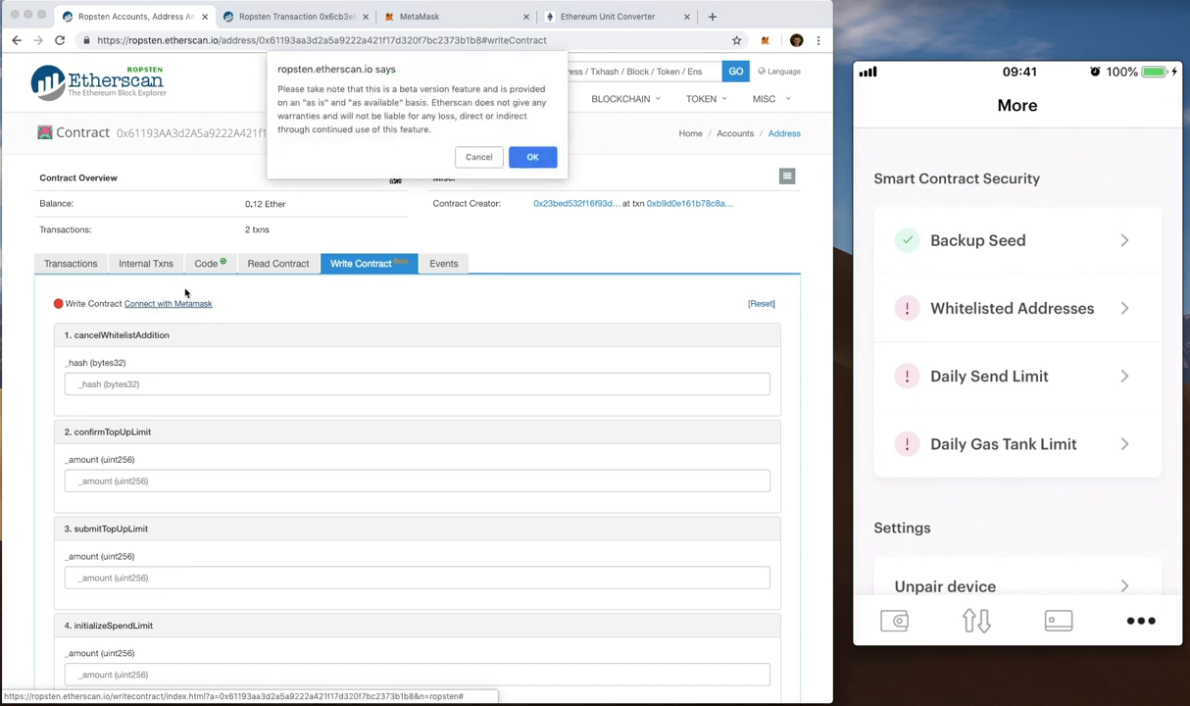
# Accept the beta notice, submit initializeTopUpLimit with the amount and confirm it in MetaMask.
pyautogui.click(533, 157)
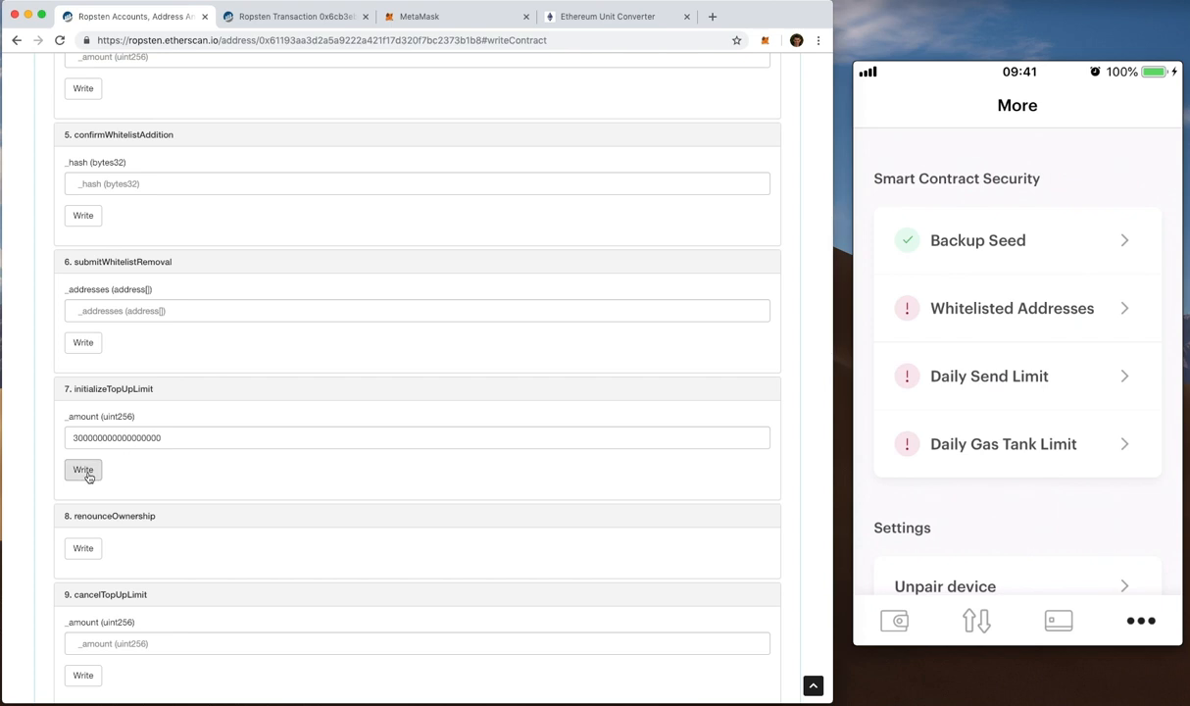
pyautogui.click(83, 471)
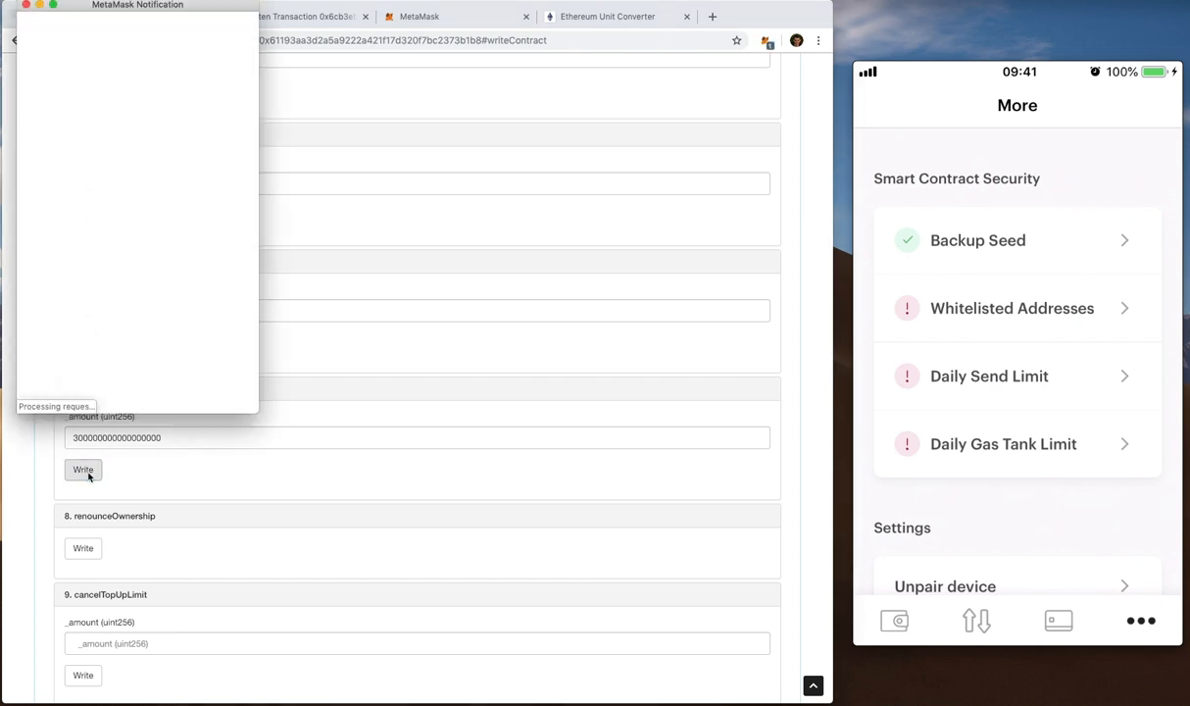
pyautogui.click(83, 470)
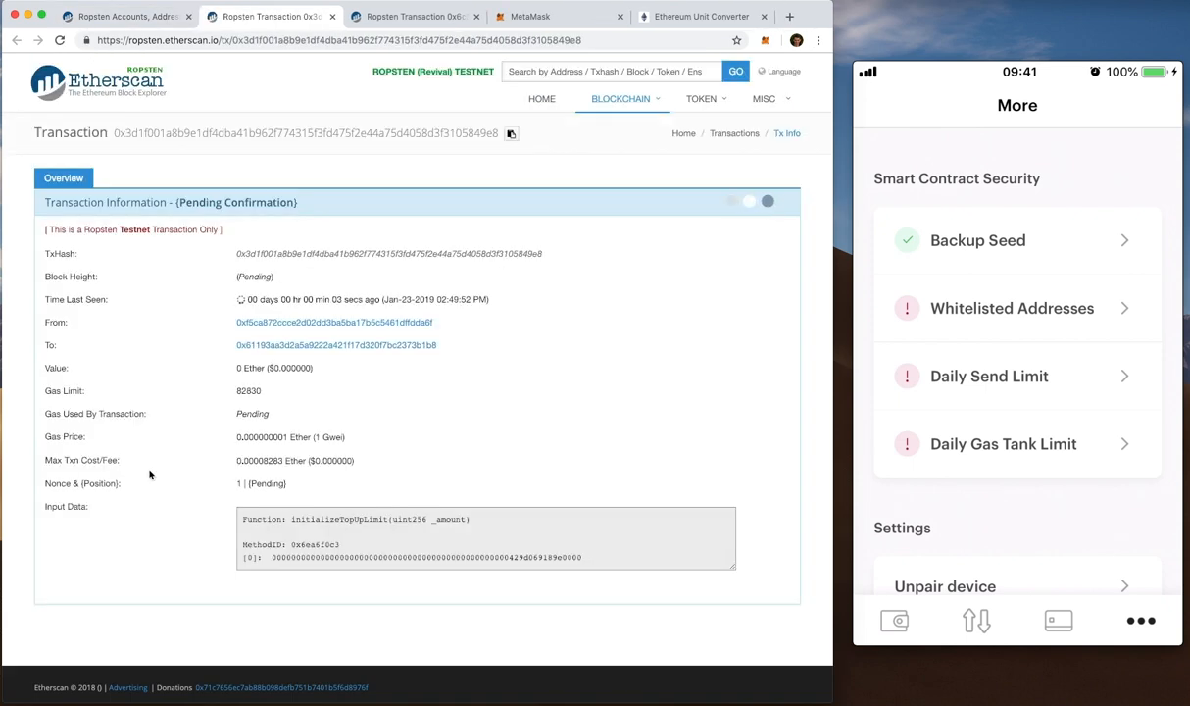